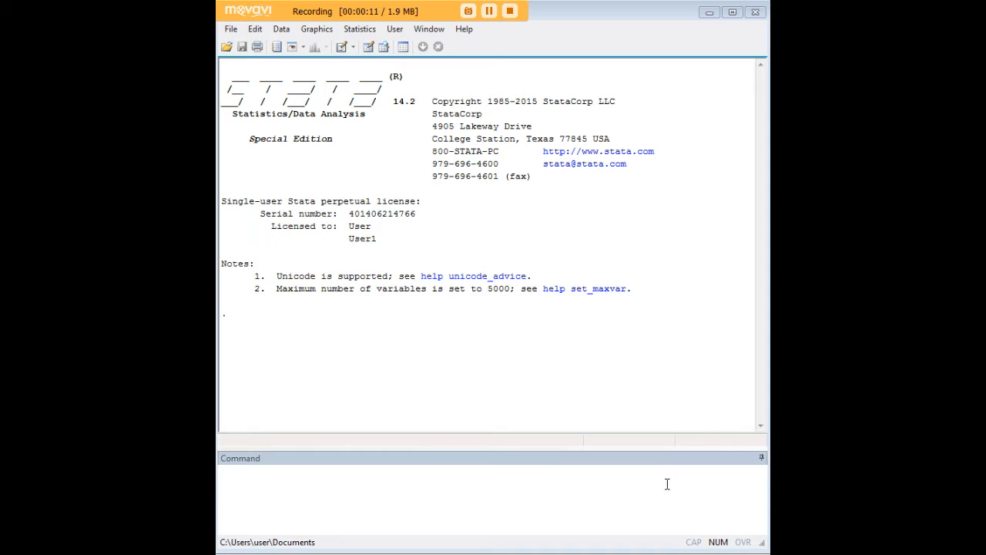
Load the census13 dataset with webuse and browse its variables in the Data Editor.
{"action": "type", "text": "webuse census13"}
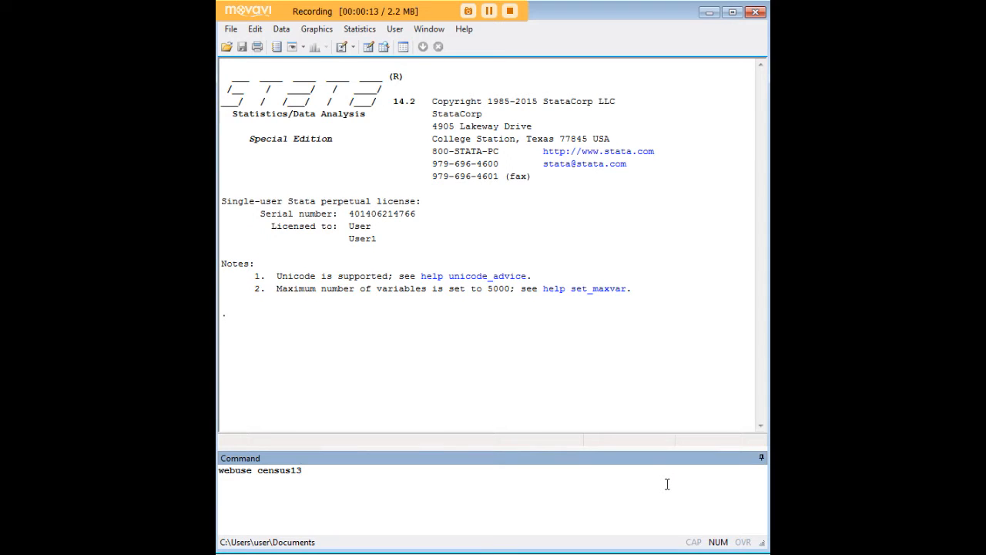
{"action": "key", "text": "Return"}
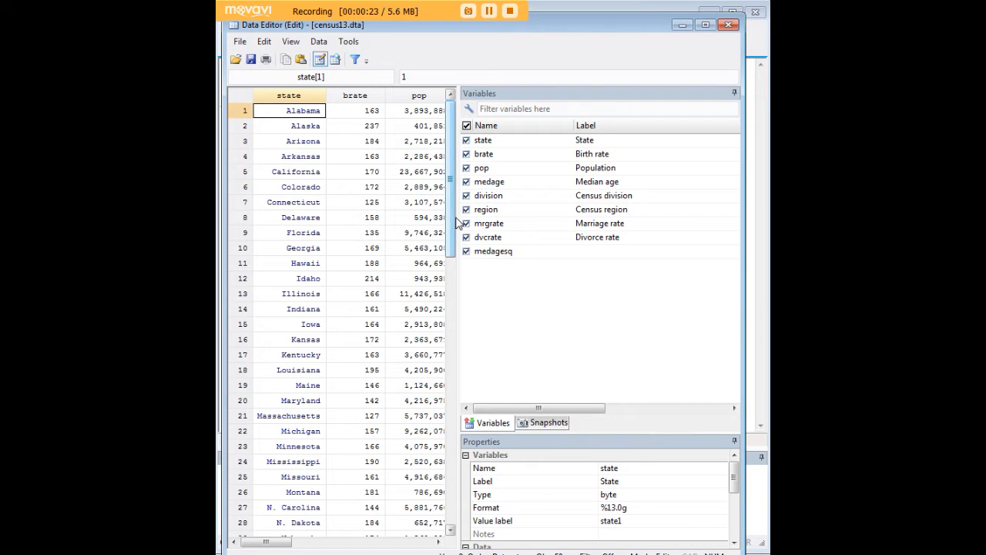
{"action": "scroll", "scroll_direction": "right", "scroll_amount": 3}
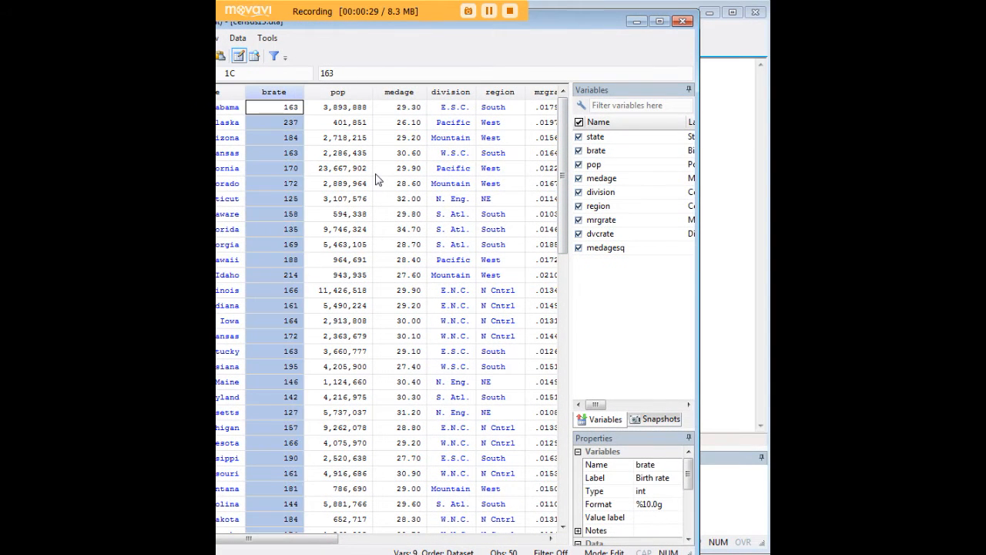
{"action": "left_click", "coordinate": [399, 107]}
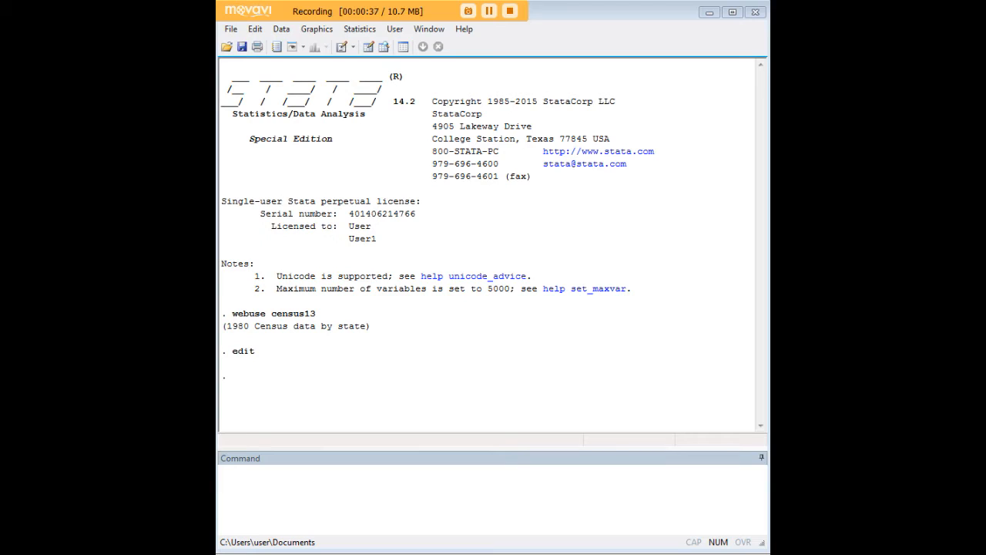
{"action": "mouse_move", "coordinate": [661, 472]}
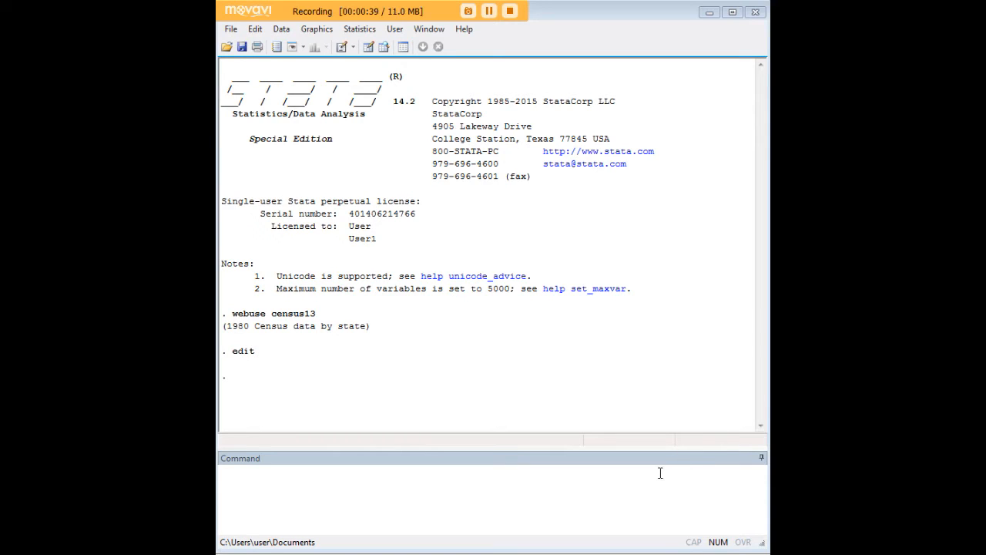
{"action": "mouse_move", "coordinate": [633, 493]}
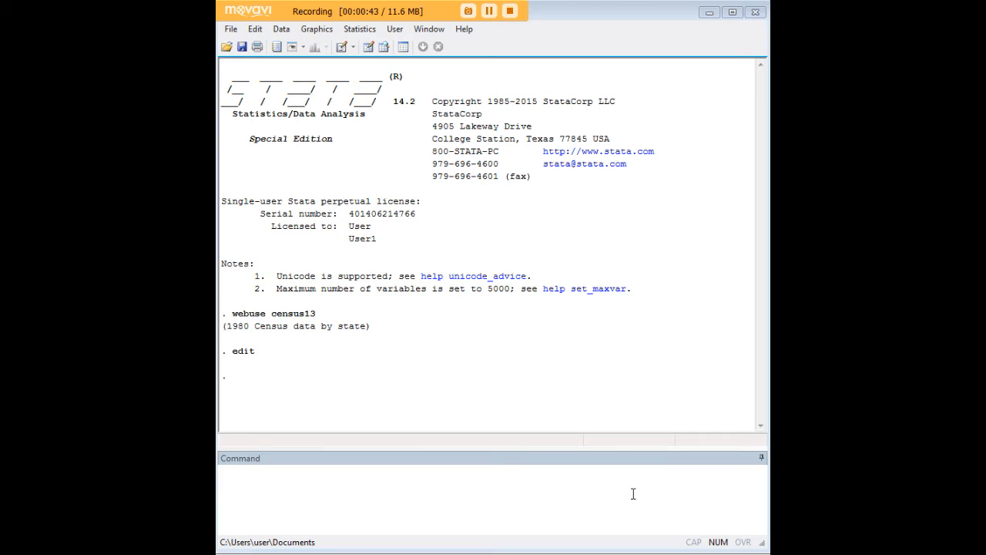
Regress dvcrate on pop and i.region.
{"action": "type", "text": "reg dvcrate pop i.region"}
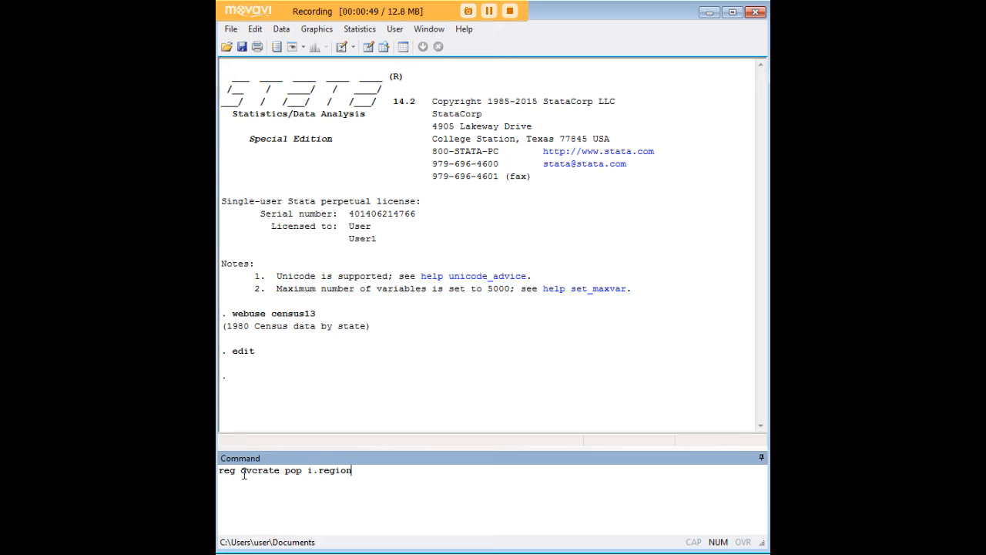
{"action": "double_click", "coordinate": [260, 470]}
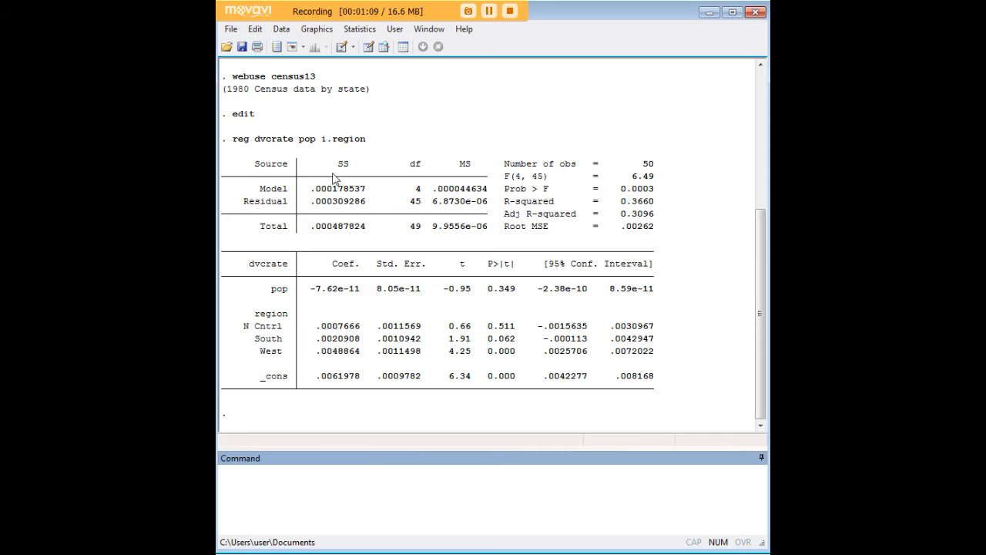
{"action": "mouse_move", "coordinate": [535, 228]}
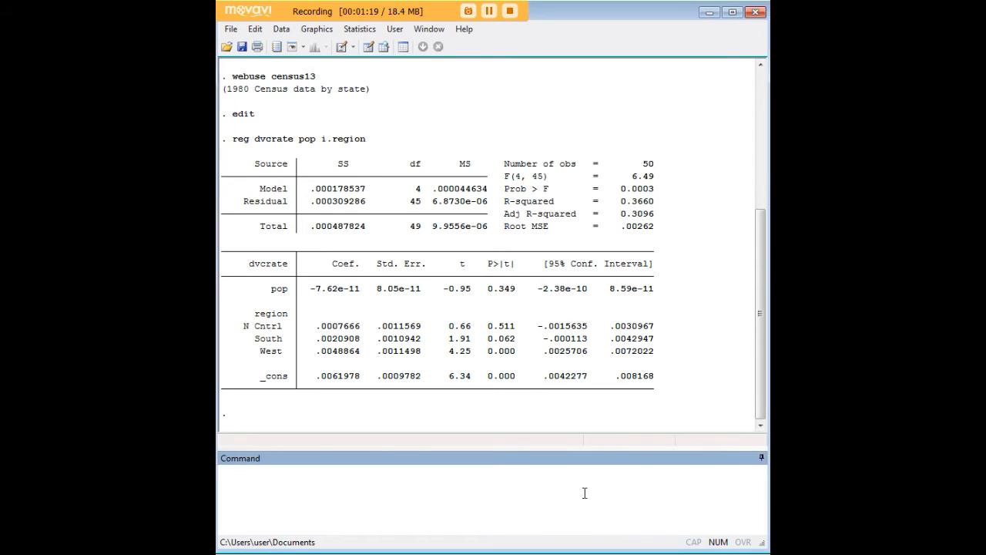
Store the regression estimates as 'a' and begin the dvcrate-on-mrgrate regression command.
{"action": "type", "text": "estimates store a"}
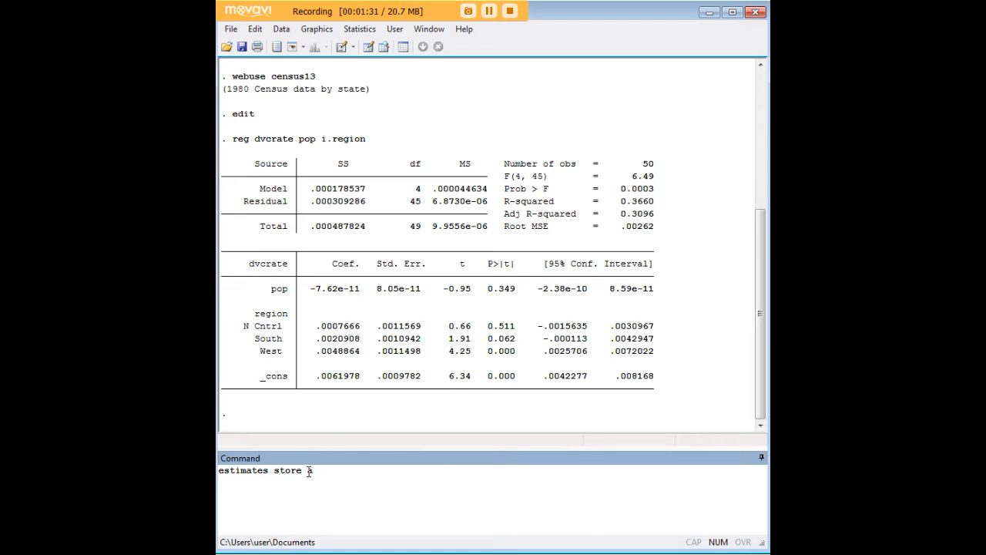
{"action": "type", "text": "a"}
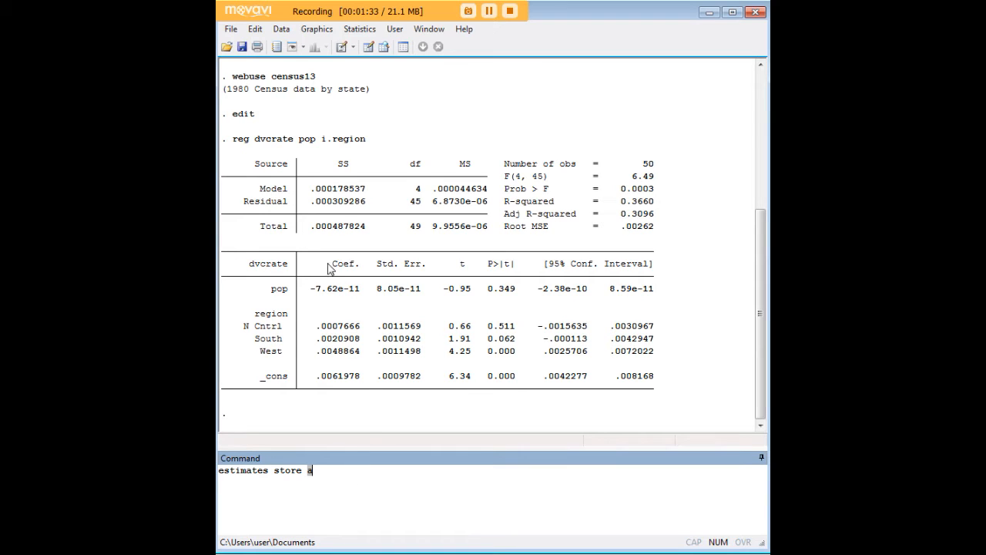
{"action": "mouse_move", "coordinate": [387, 252]}
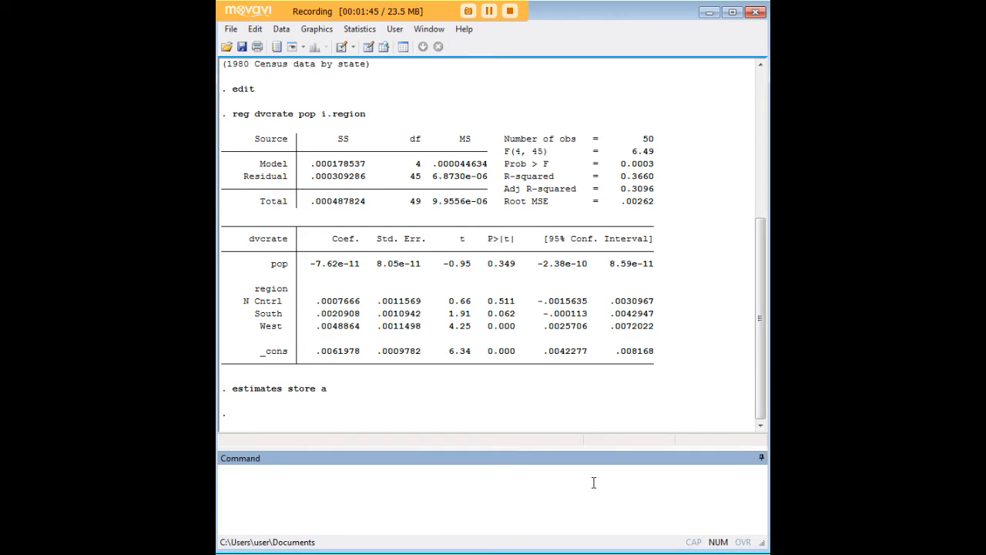
{"action": "type", "text": "reg dvcrate mrgrate"}
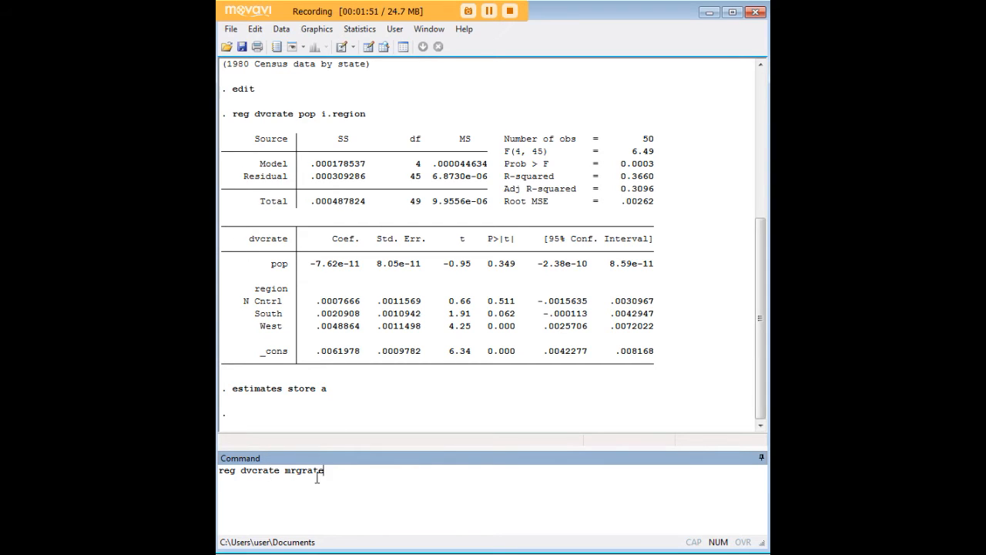
Run the mrgrate regression, store it as 'b', and compare with 'estimates table a b'.
{"action": "key", "text": "enter"}
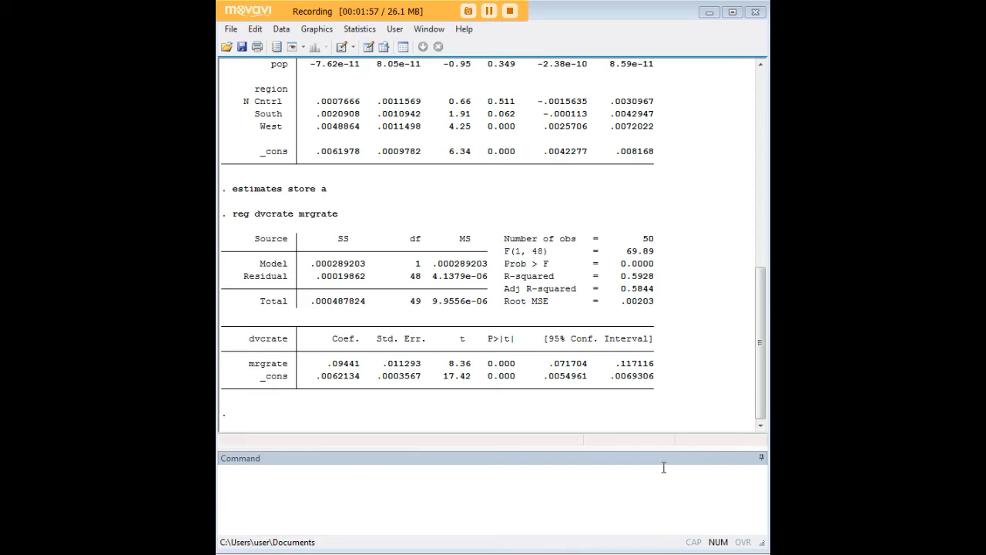
{"action": "type", "text": "estimates store b"}
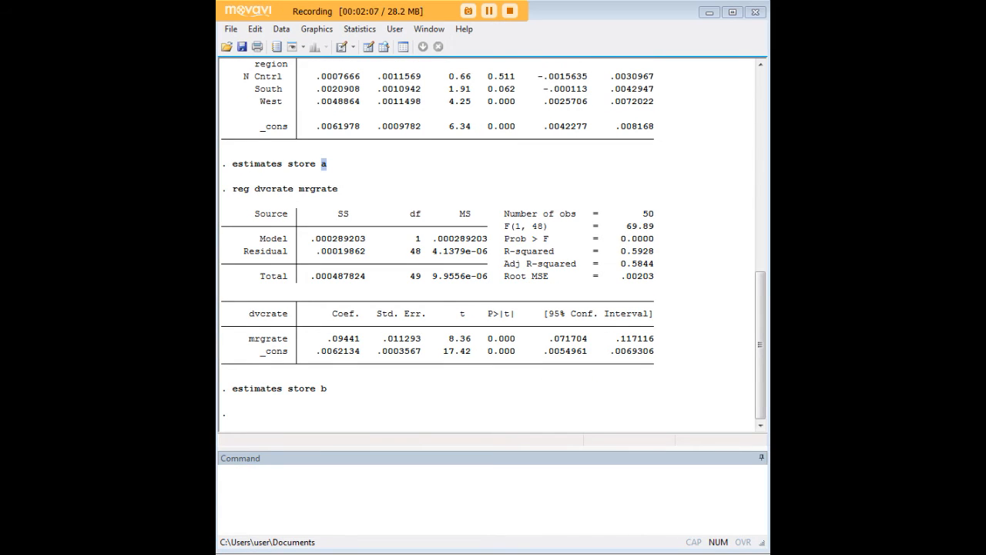
{"action": "type", "text": "estimates table a b"}
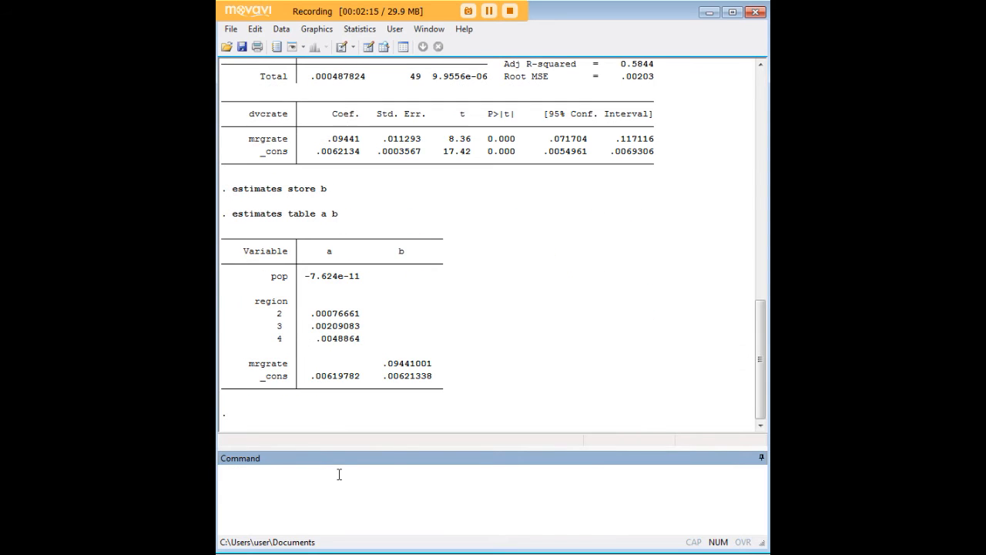
{"action": "mouse_move", "coordinate": [351, 294]}
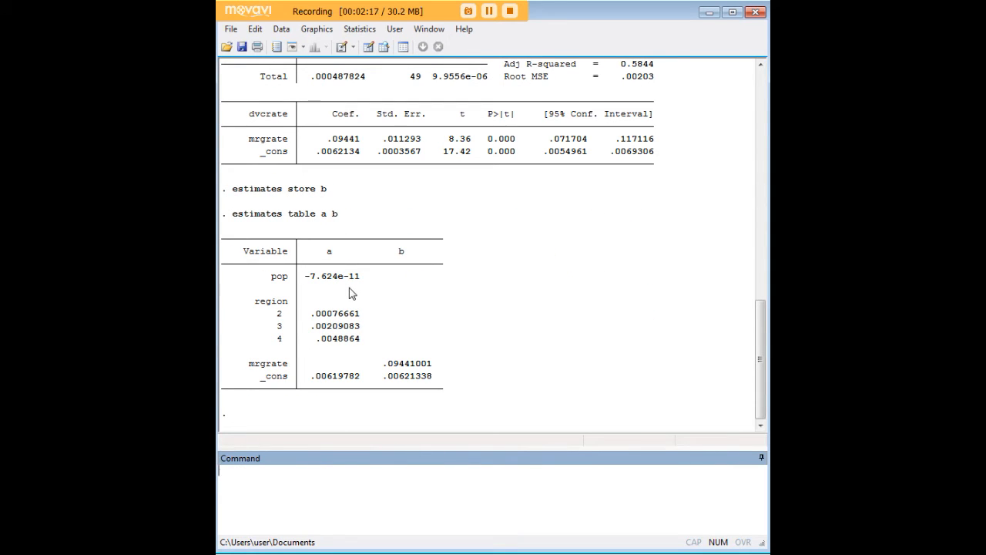
{"action": "mouse_move", "coordinate": [389, 261]}
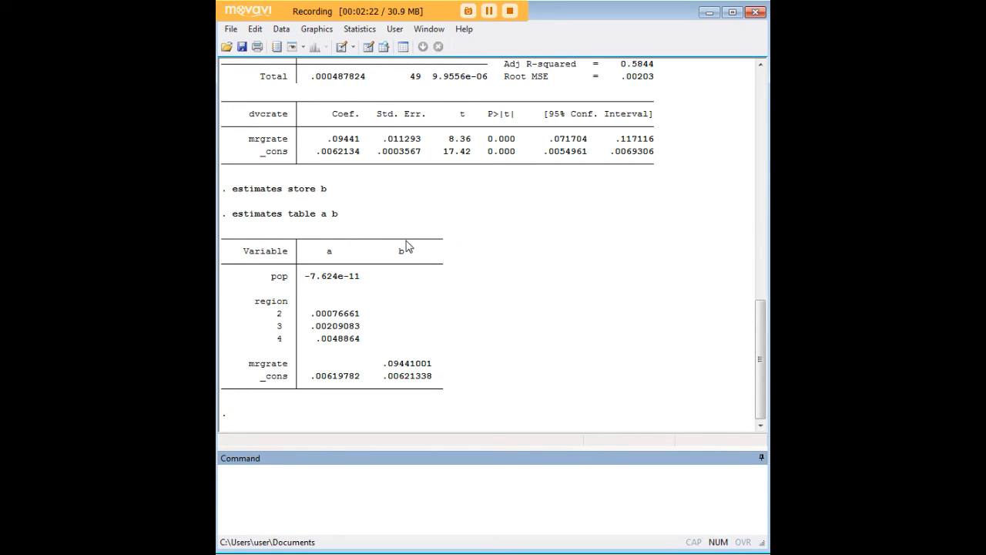
{"action": "mouse_move", "coordinate": [478, 282]}
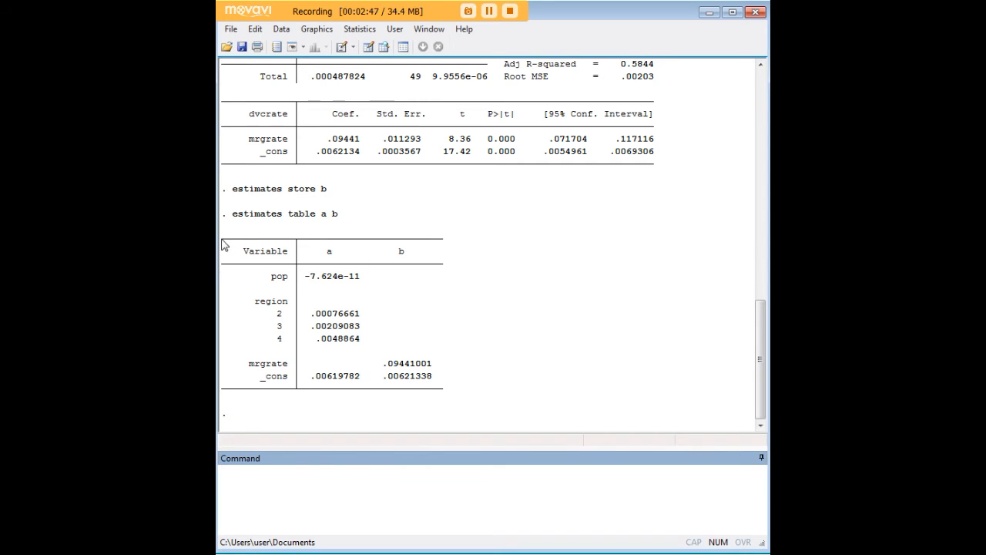
{"action": "mouse_move", "coordinate": [520, 362]}
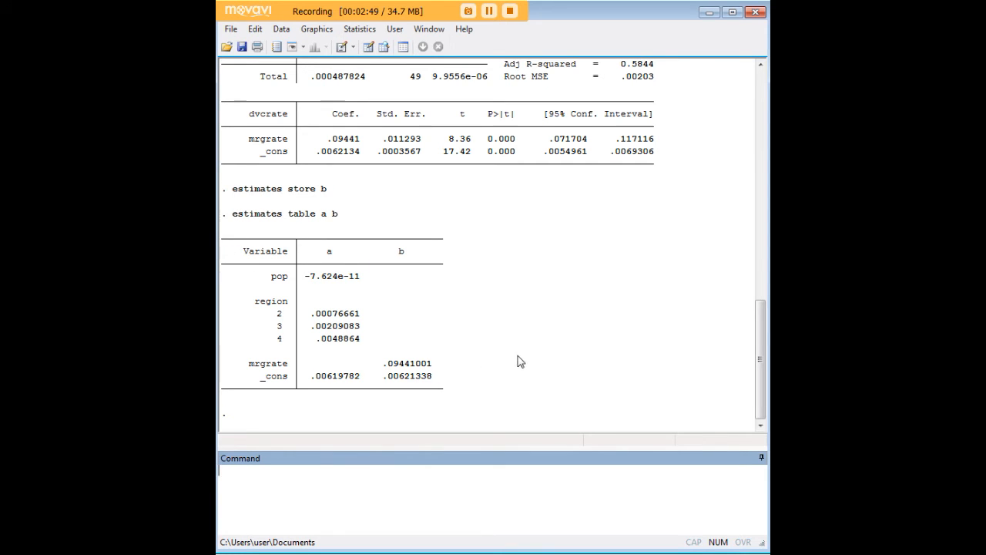
{"action": "mouse_move", "coordinate": [475, 256]}
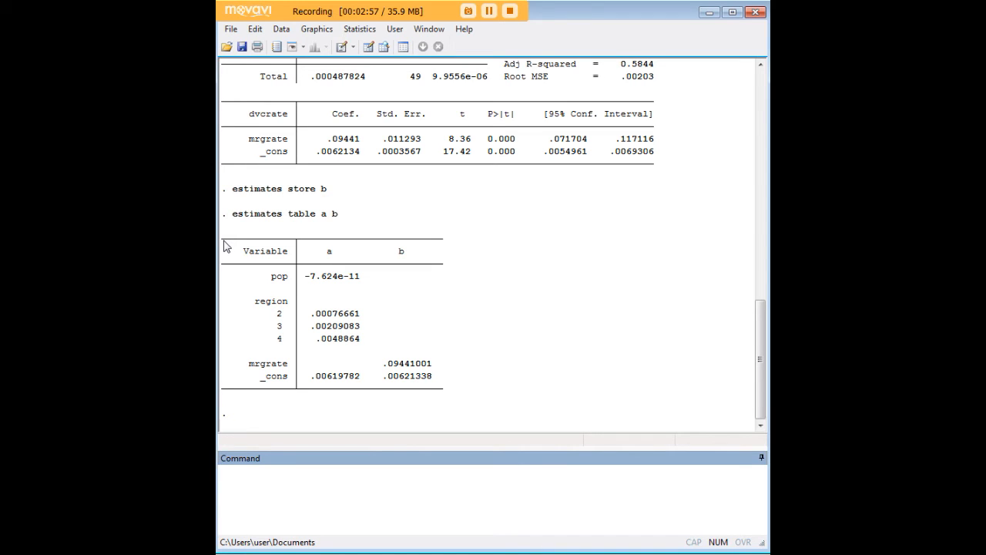
{"action": "mouse_move", "coordinate": [377, 240]}
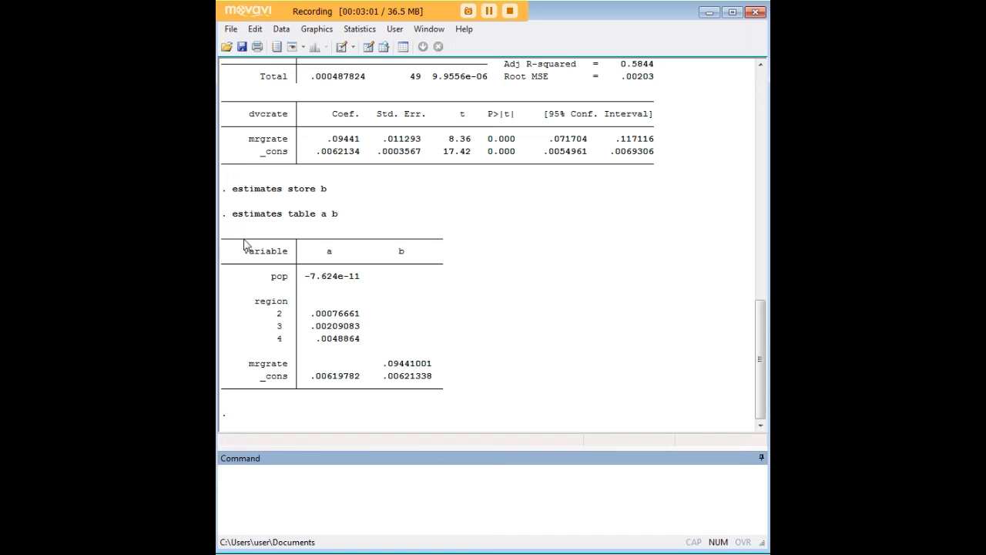
{"action": "mouse_move", "coordinate": [339, 256]}
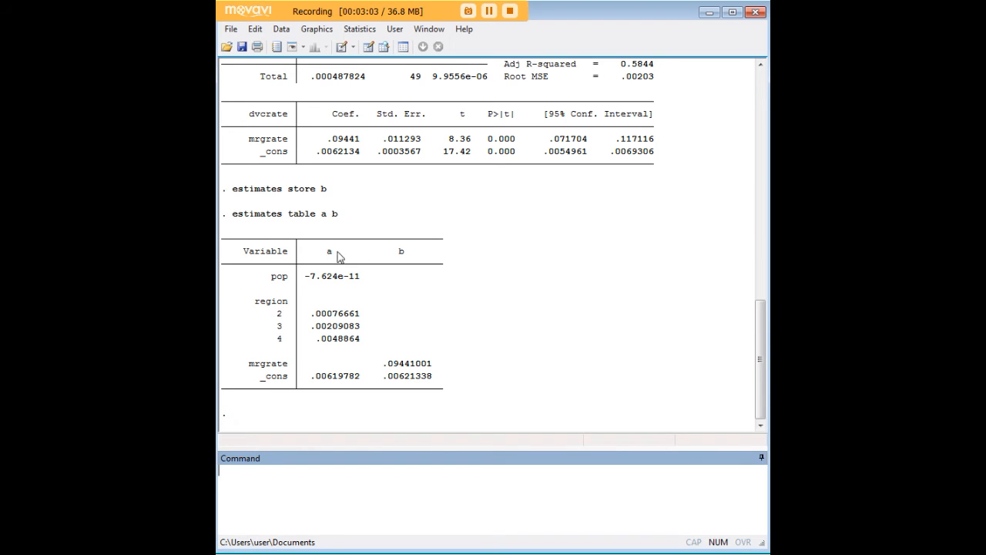
{"action": "mouse_move", "coordinate": [430, 290]}
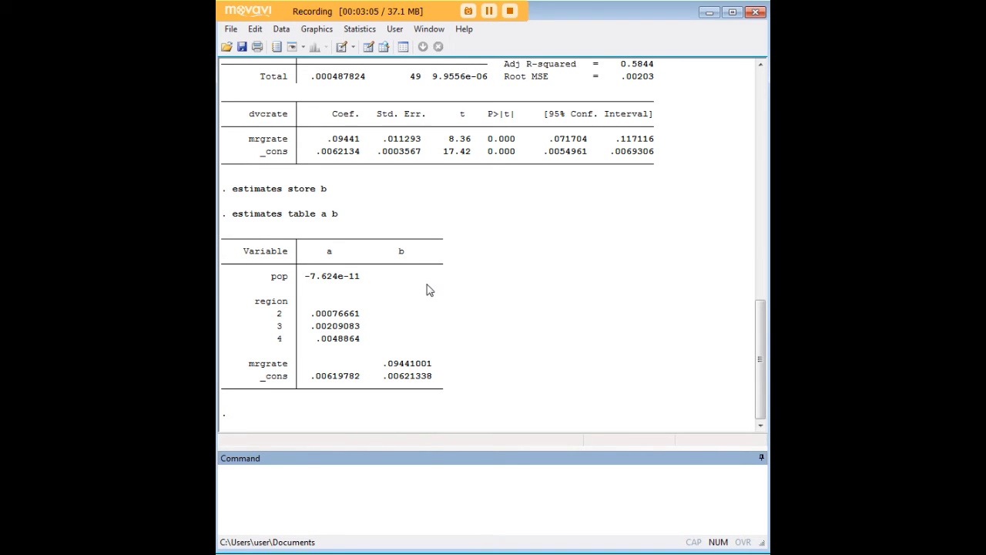
{"action": "mouse_move", "coordinate": [379, 299]}
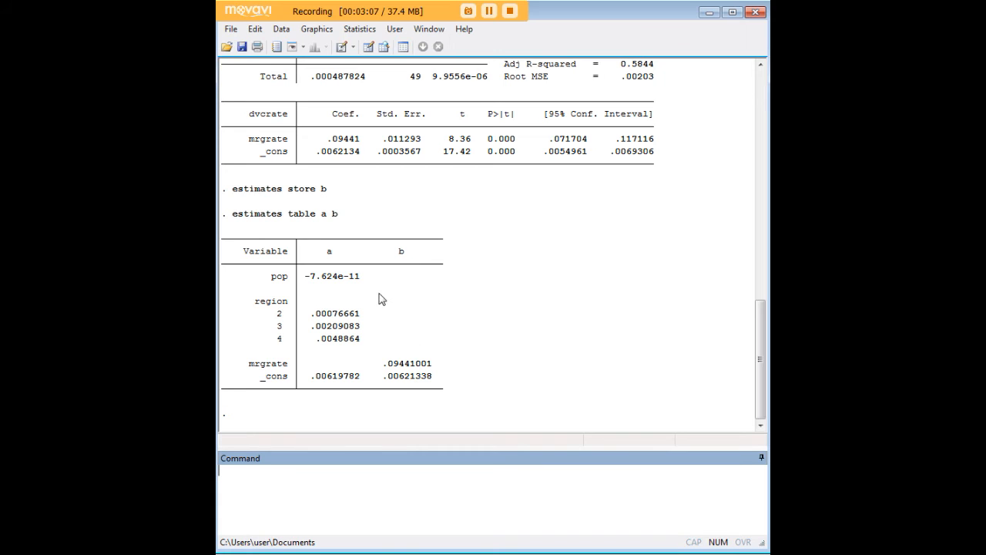
{"action": "mouse_move", "coordinate": [578, 264]}
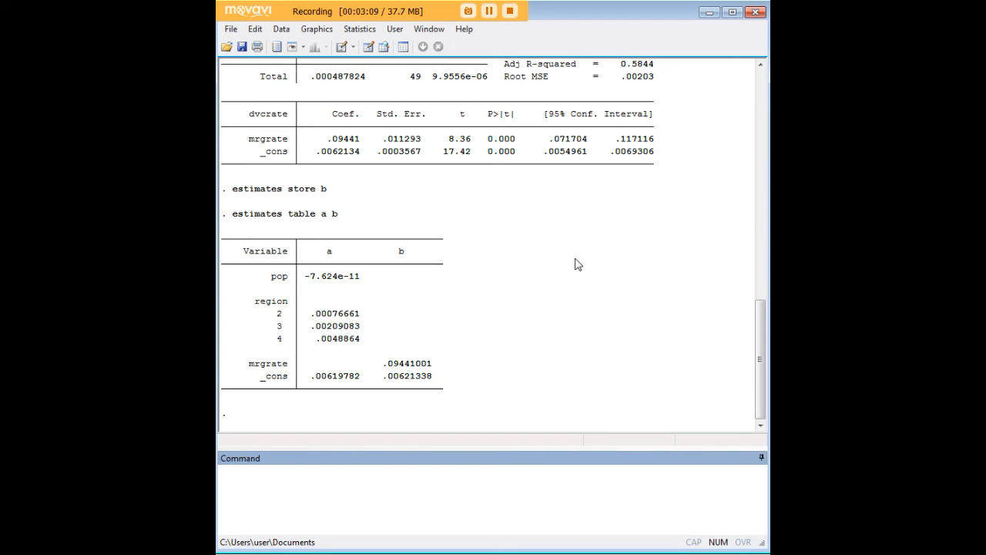
{"action": "mouse_move", "coordinate": [566, 251]}
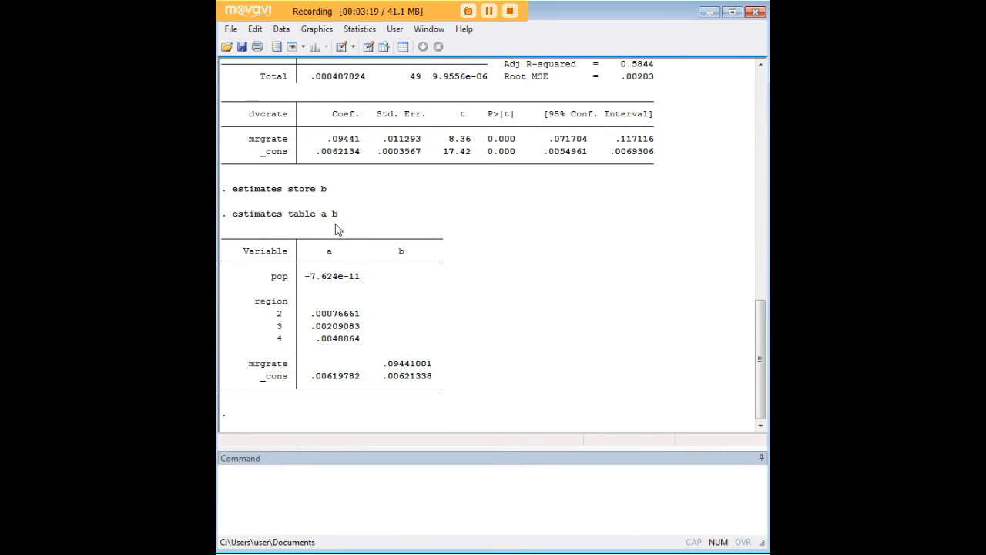
{"action": "mouse_move", "coordinate": [572, 328]}
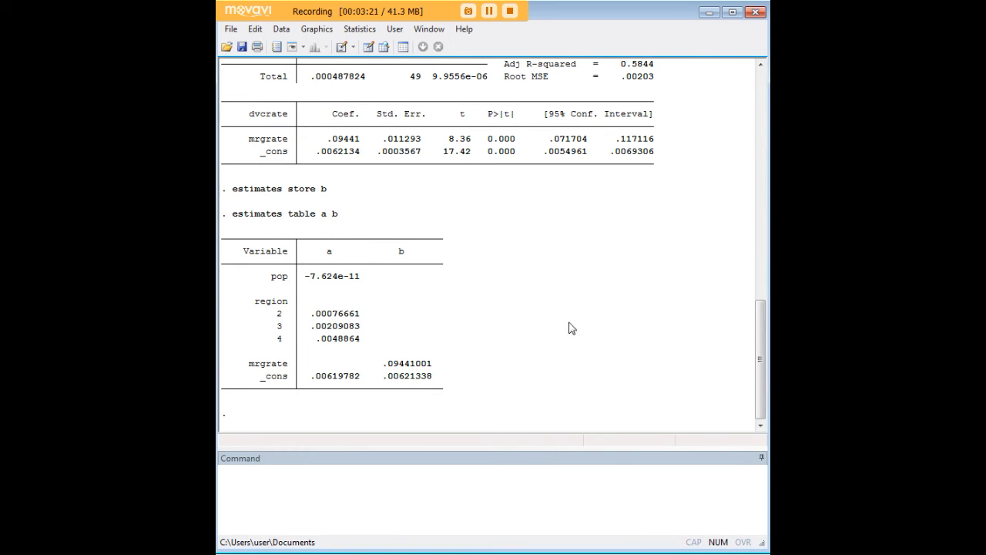
{"action": "mouse_move", "coordinate": [643, 311]}
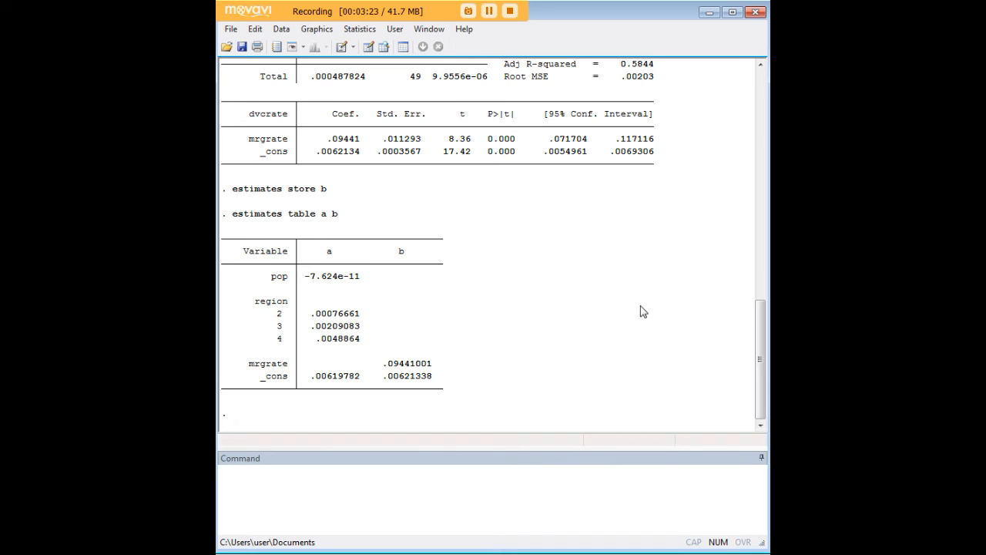